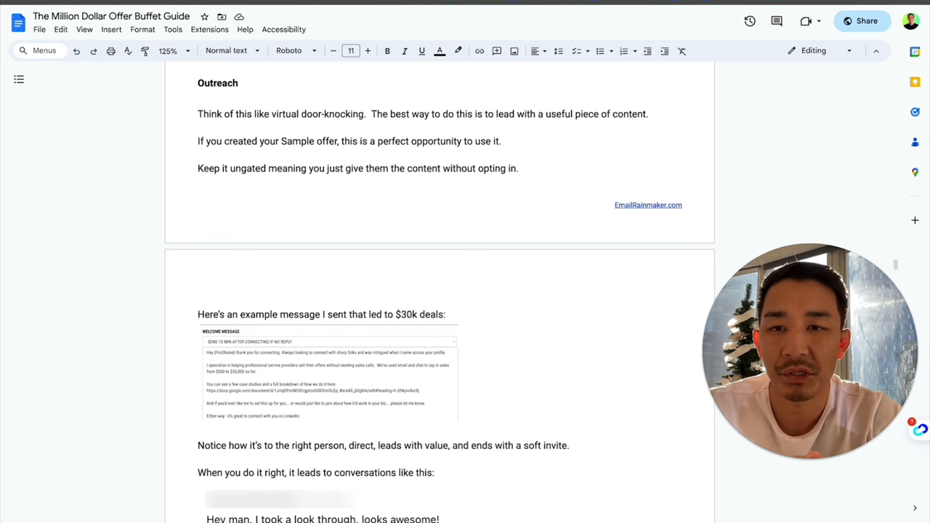
mouse_move(508, 489)
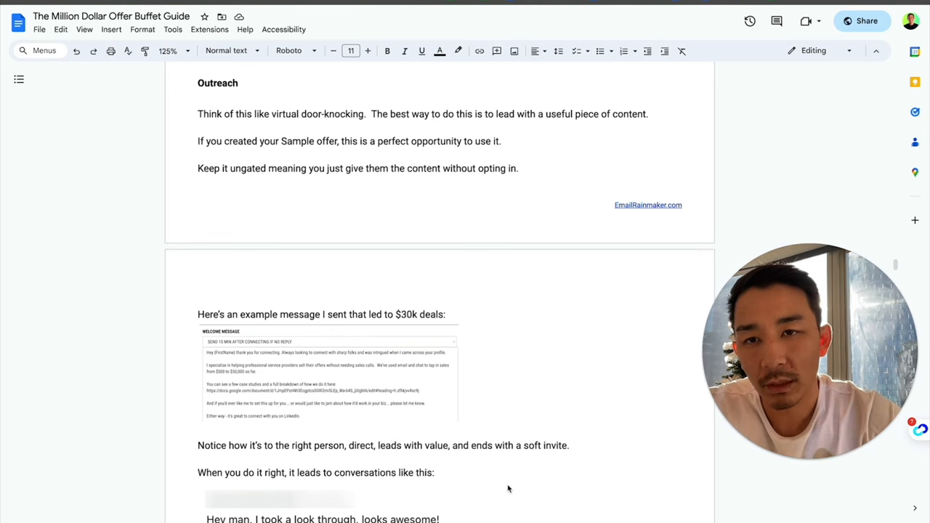
mouse_move(213, 106)
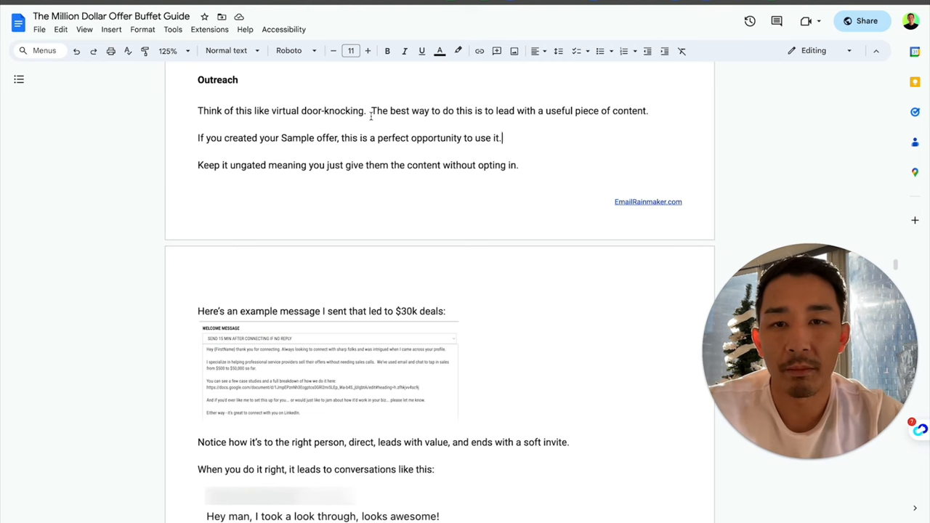
- Select the Outreach sentence about leading with content as the best way to reach out
left_click_drag(371, 111, 647, 110)
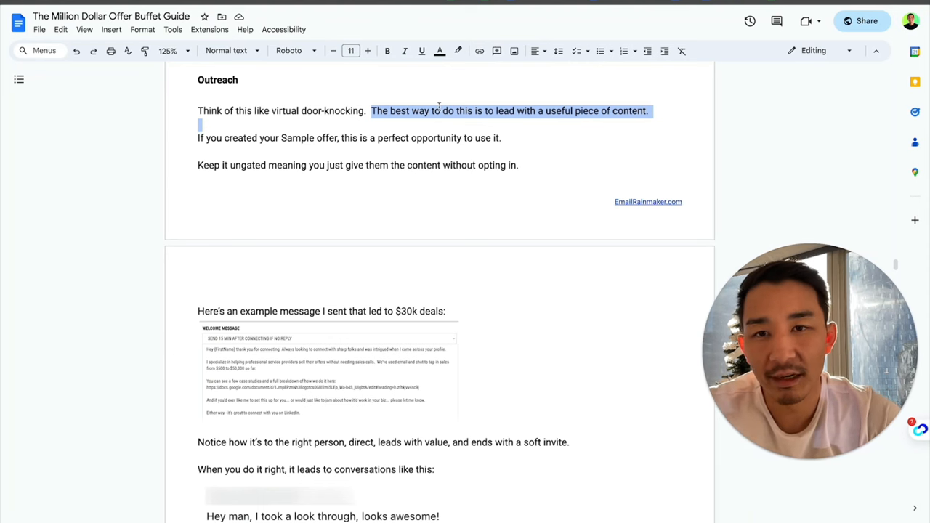
scroll("up", 3)
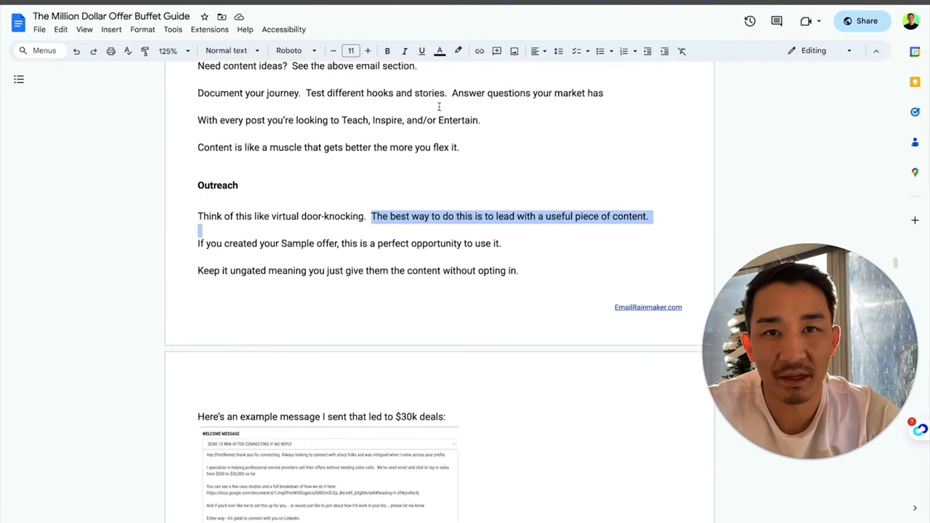
scroll("down", 3)
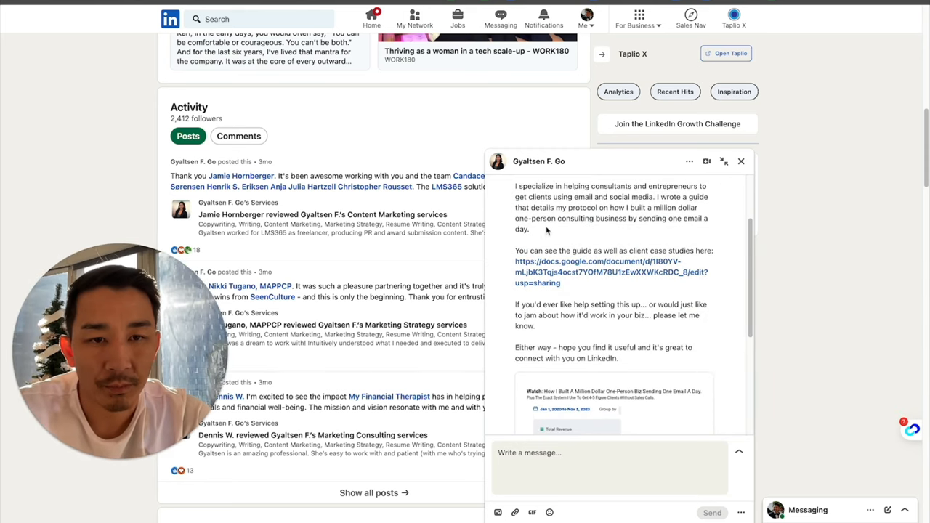
scroll("up", 3)
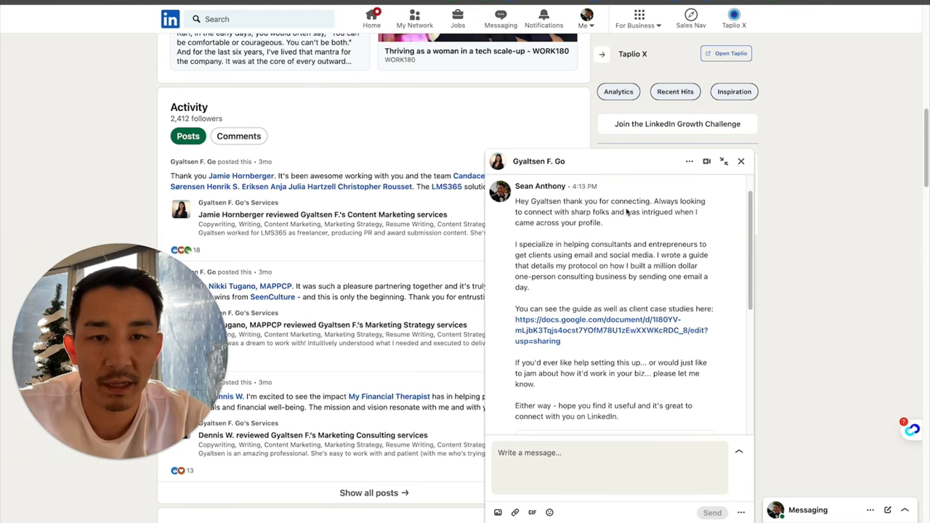
mouse_move(601, 260)
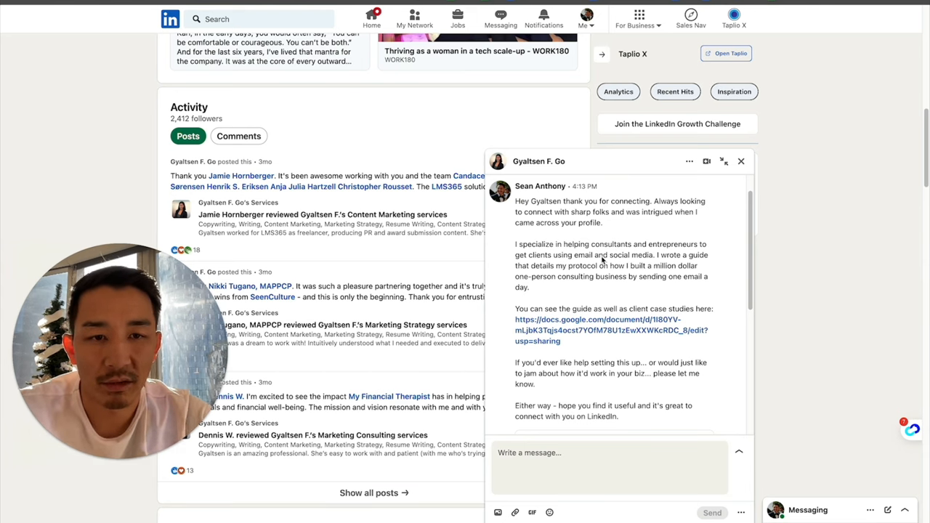
mouse_move(730, 360)
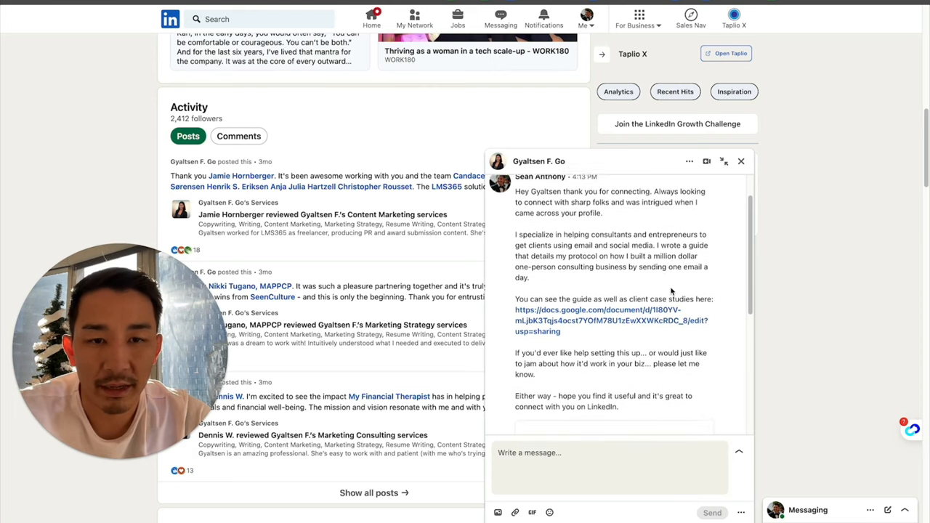
scroll("down", 3)
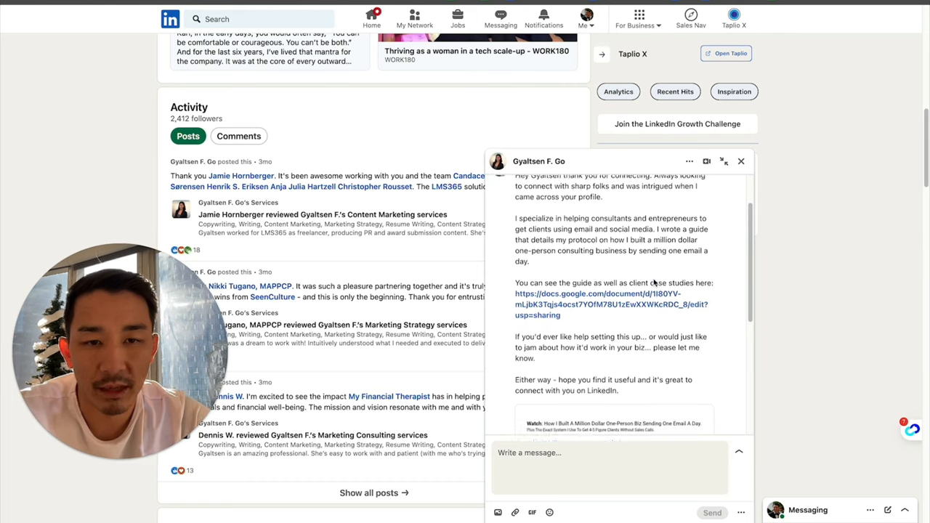
scroll("down", 3)
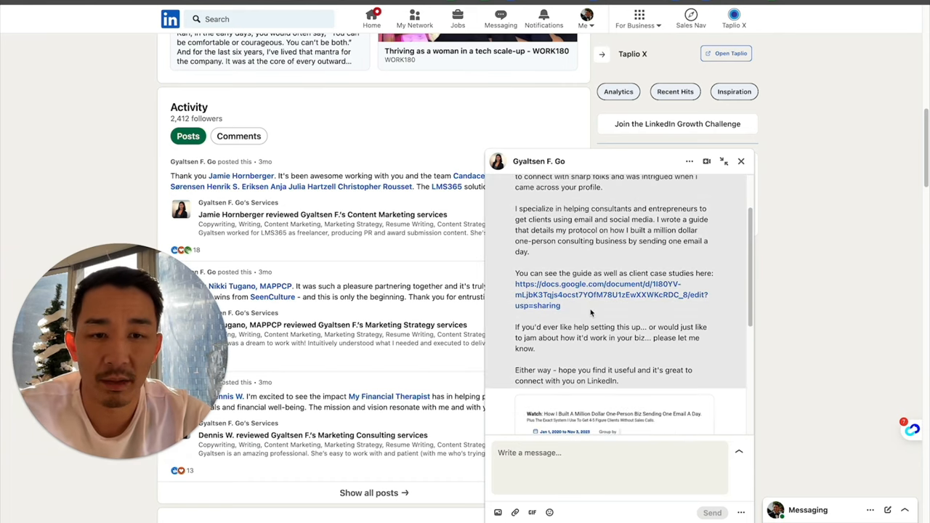
left_click(610, 294)
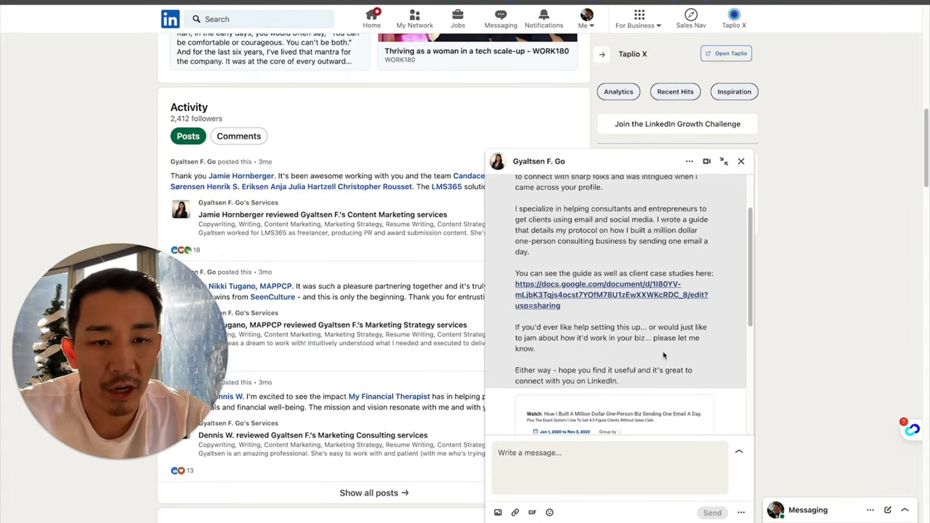
scroll("down", 3)
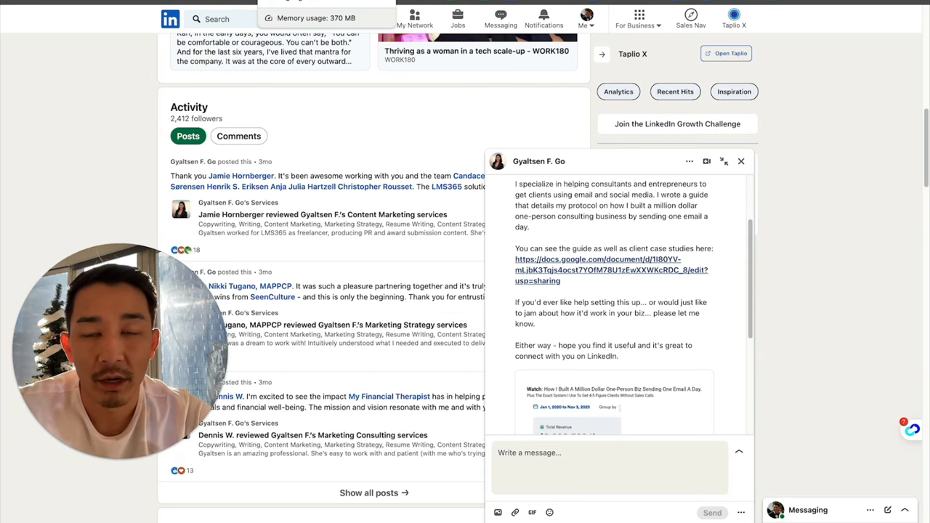
- Return to the guide document and skim the Summary + Scaling Up page
left_click(611, 270)
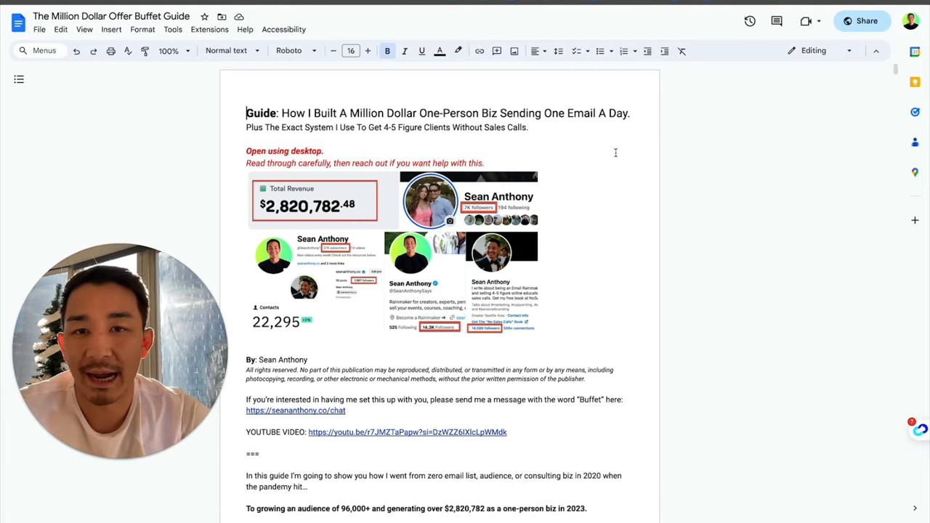
scroll("down", 3)
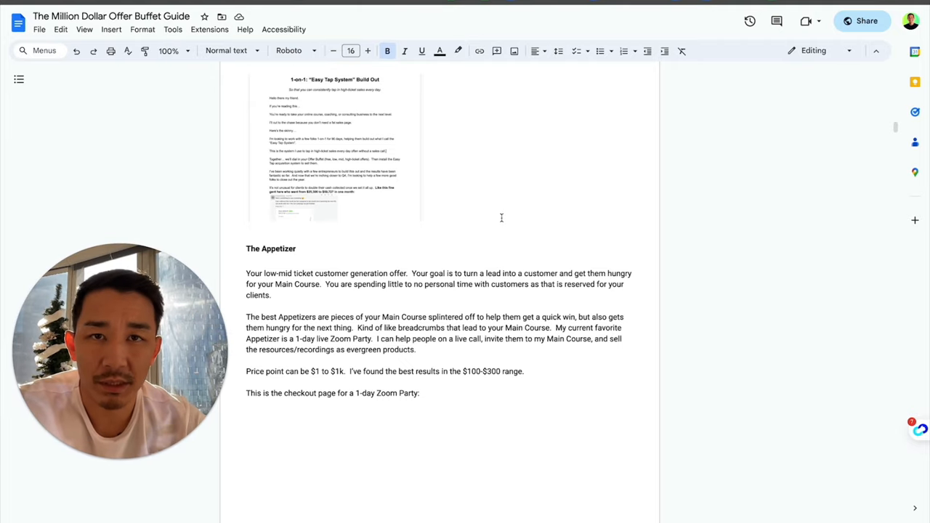
scroll("up", 3)
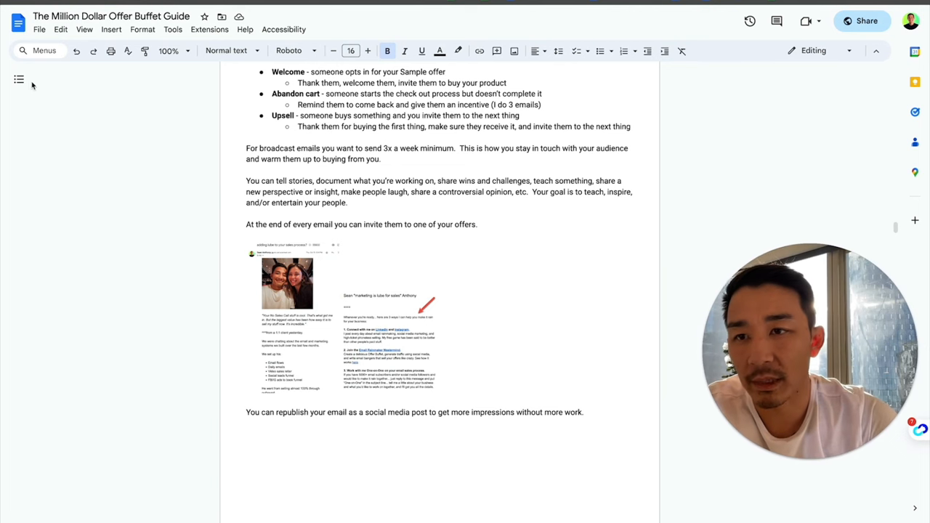
- Show the guide's heading outline and skim down to the Case Studies page
left_click(19, 79)
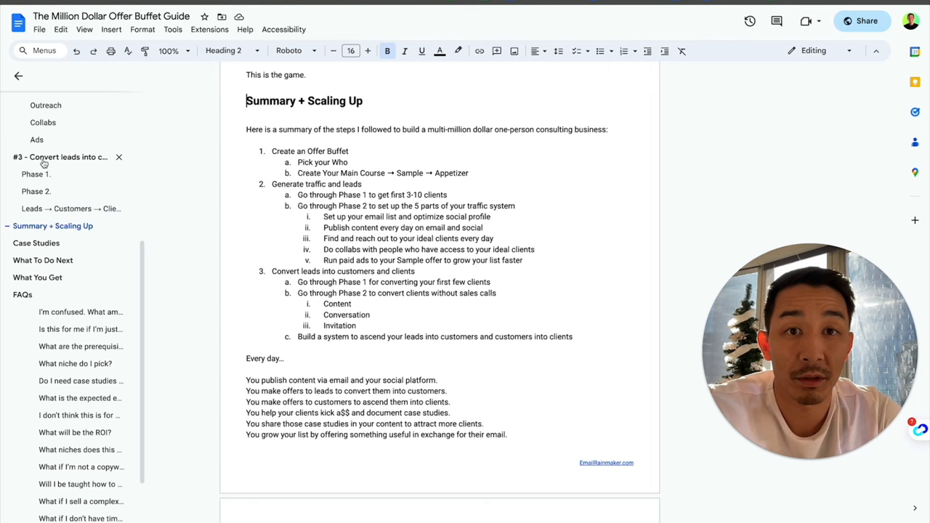
scroll("down", 3)
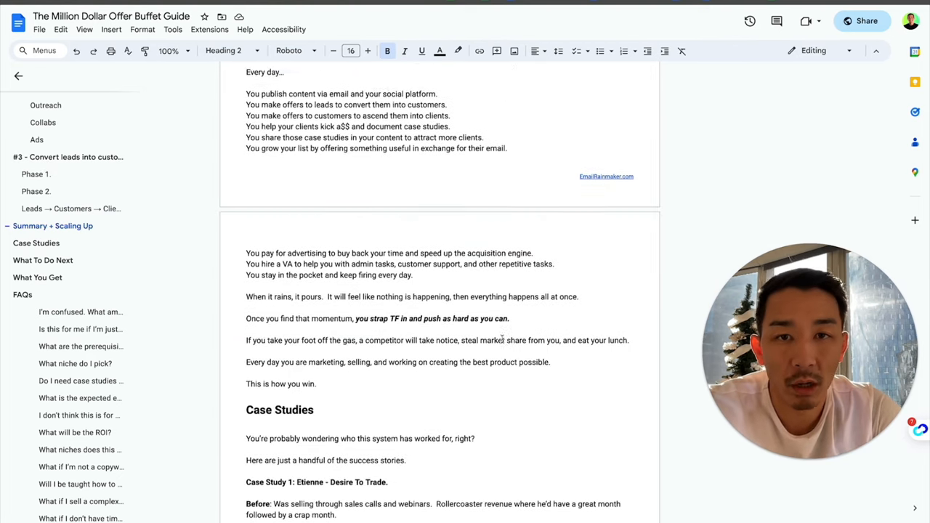
scroll("down", 3)
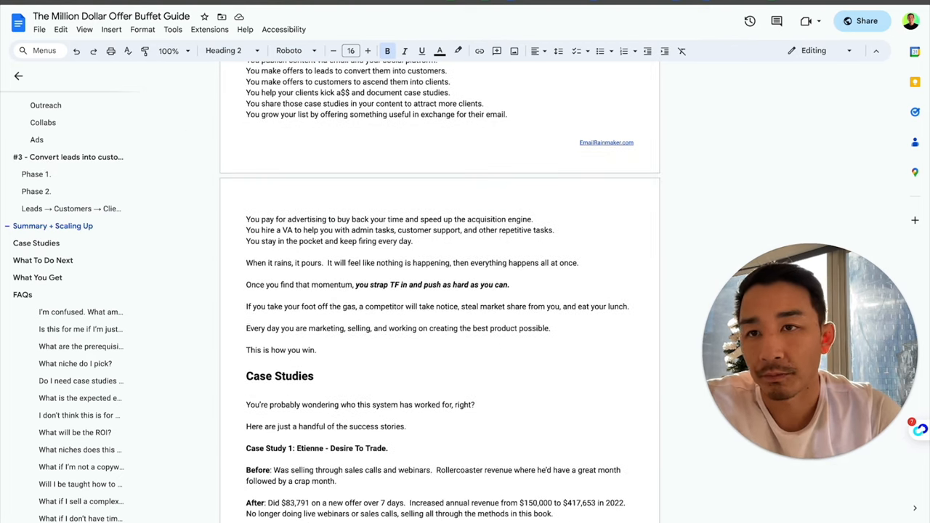
scroll("up", 3)
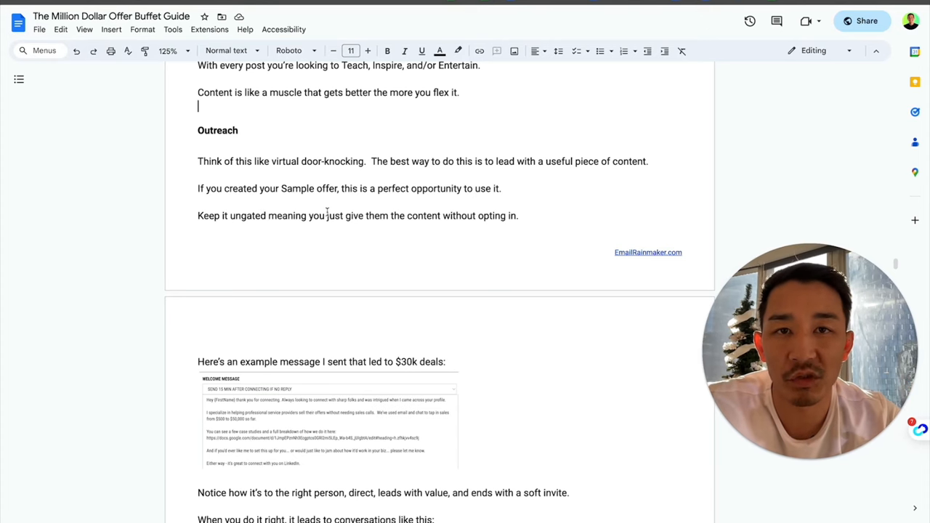
mouse_move(419, 298)
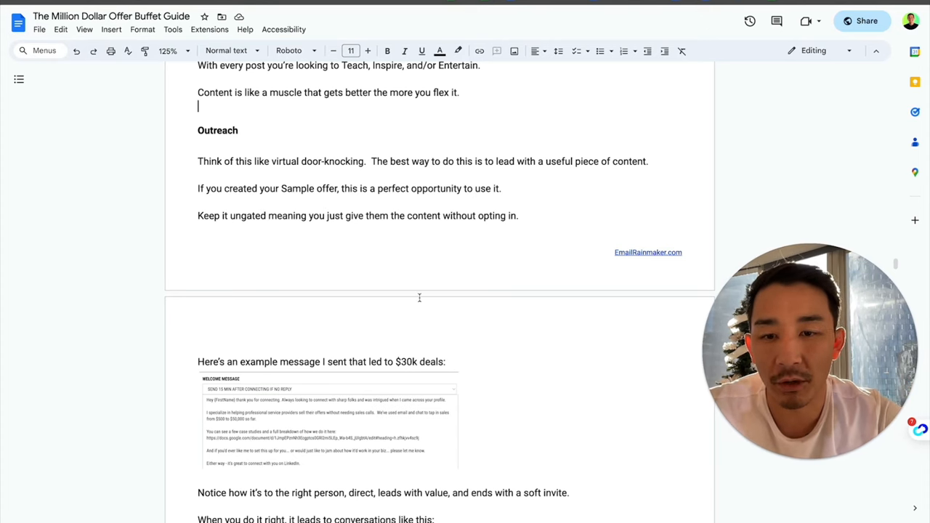
- Read through the Outreach example welcome message in the guide
scroll("down", 3)
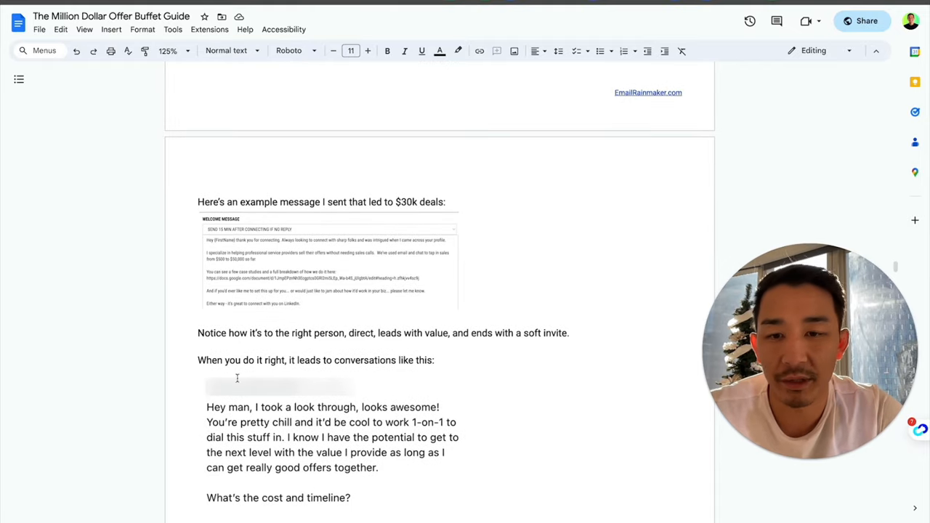
scroll("down", 3)
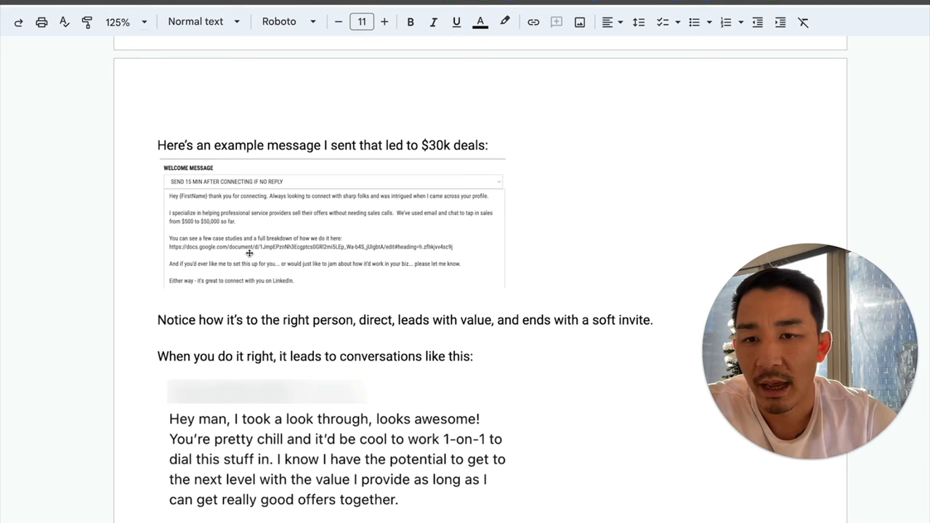
mouse_move(316, 232)
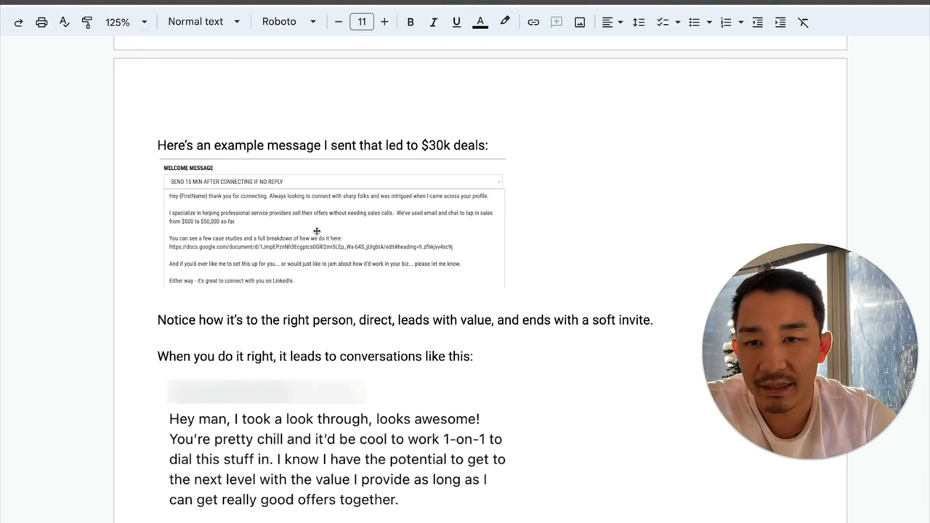
mouse_move(173, 284)
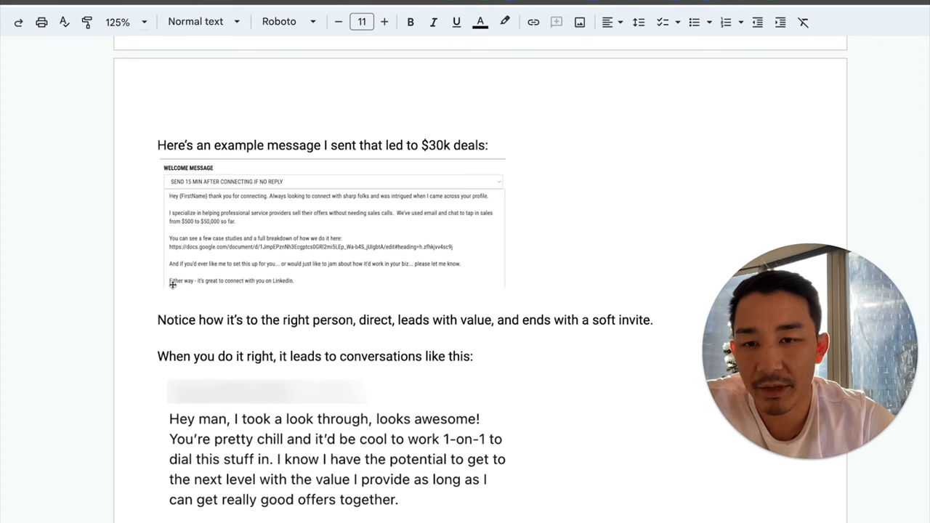
mouse_move(348, 261)
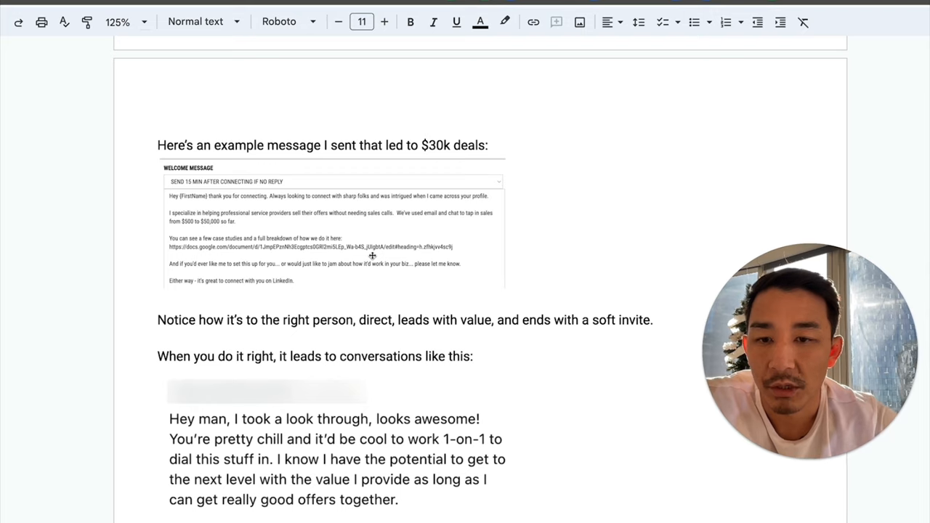
scroll("down", 3)
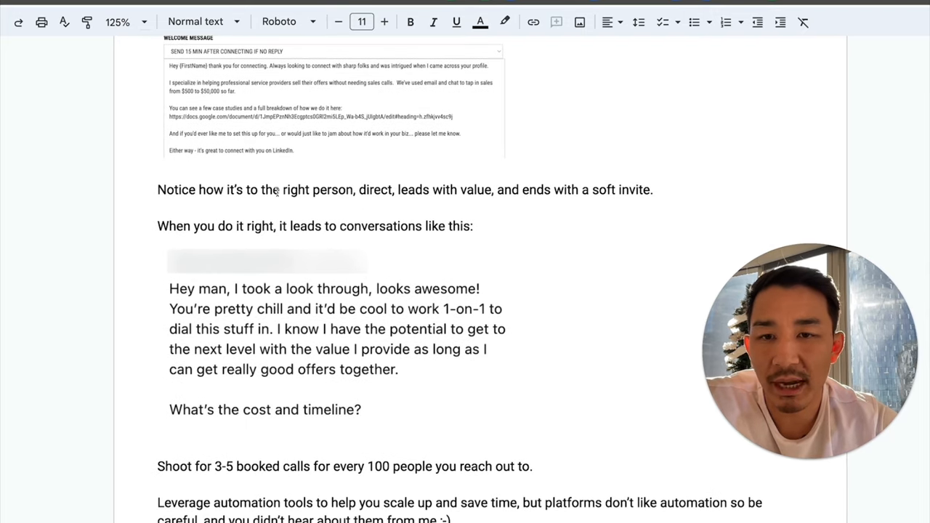
scroll("up", 3)
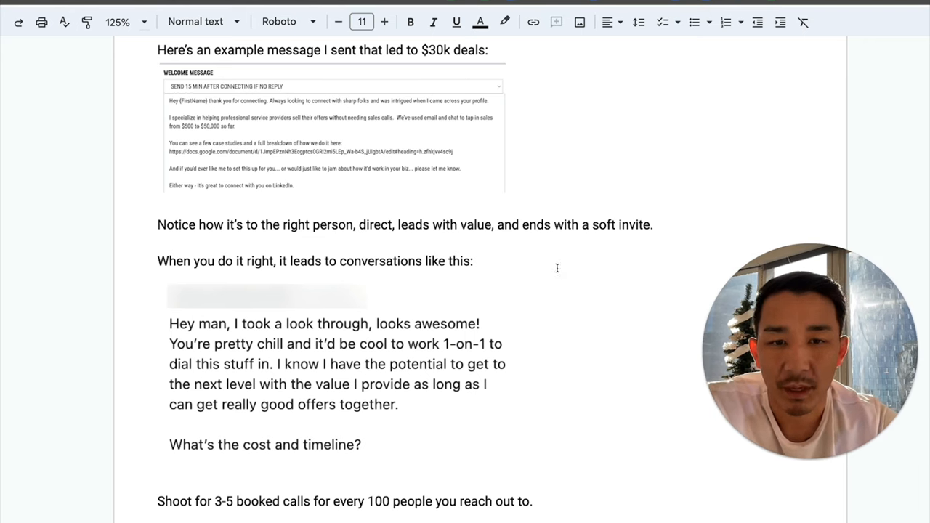
mouse_move(383, 196)
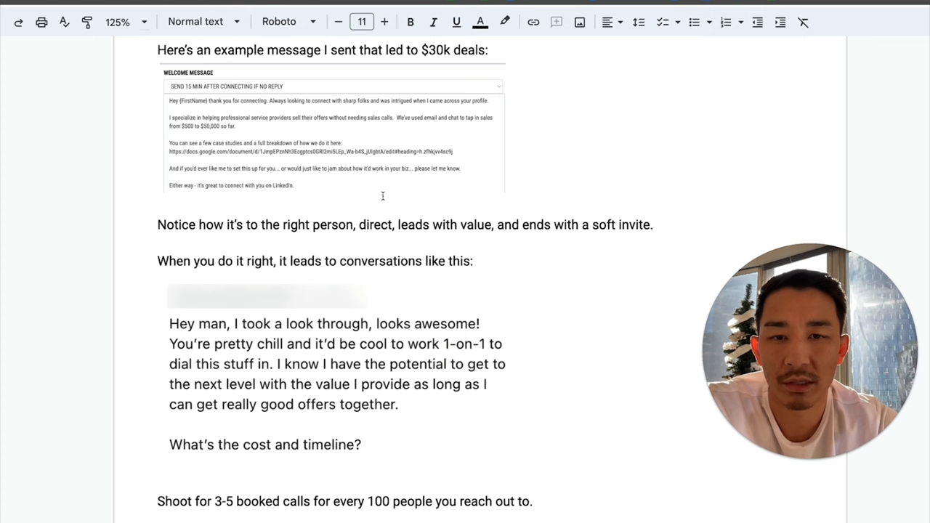
mouse_move(257, 260)
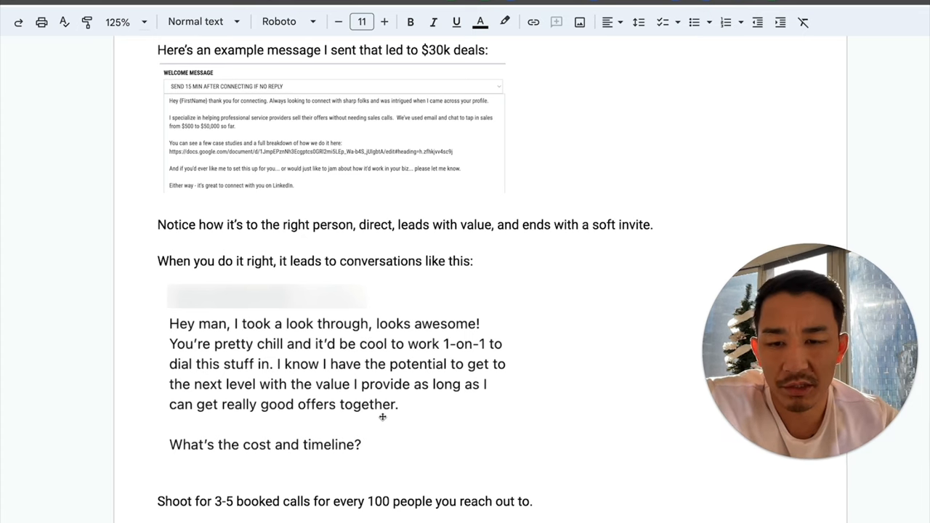
mouse_move(322, 289)
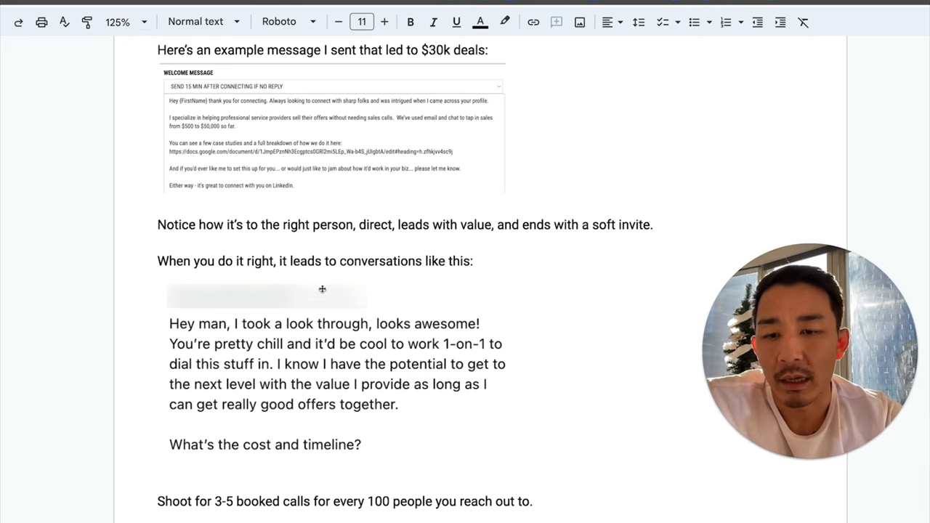
mouse_move(283, 352)
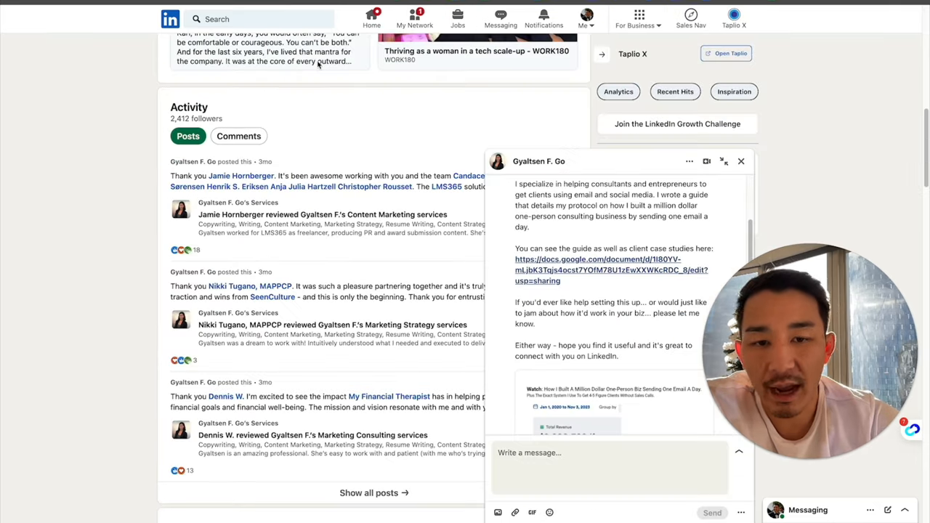
scroll("up", 3)
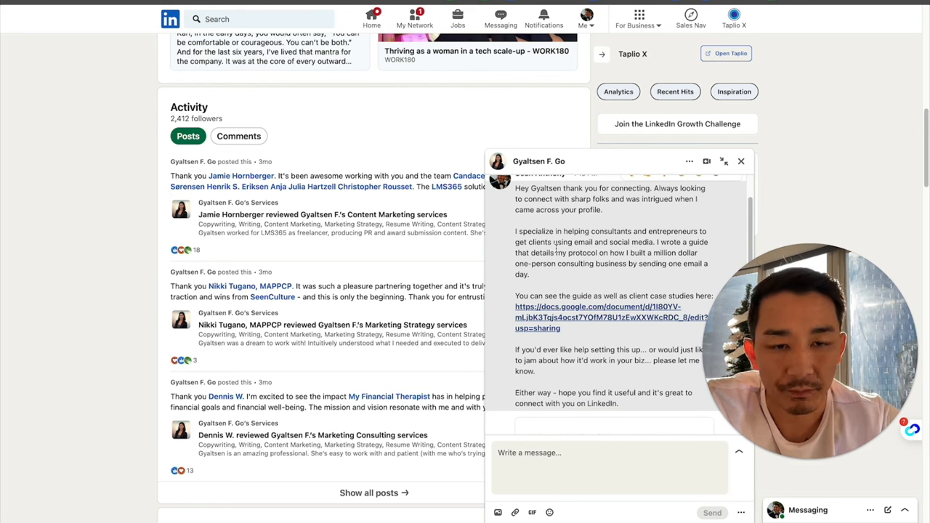
scroll("down", 3)
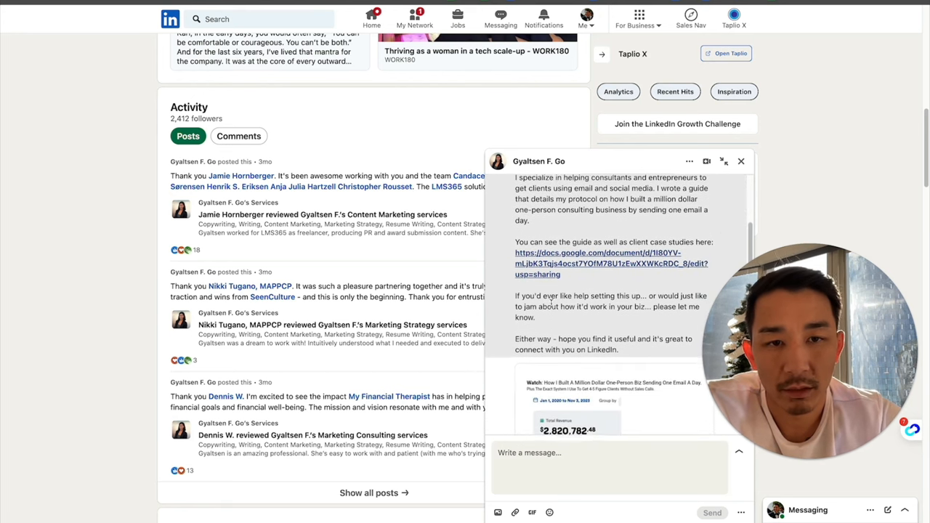
scroll("up", 3)
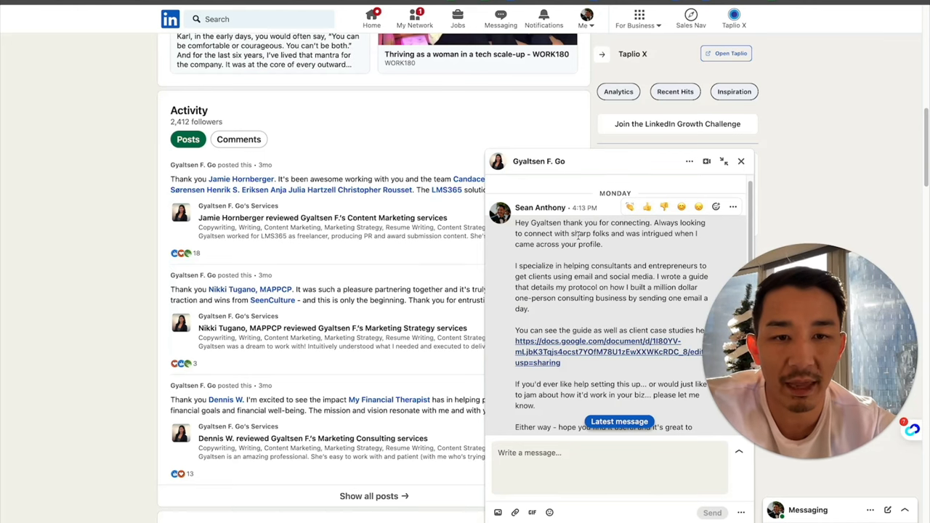
mouse_move(625, 346)
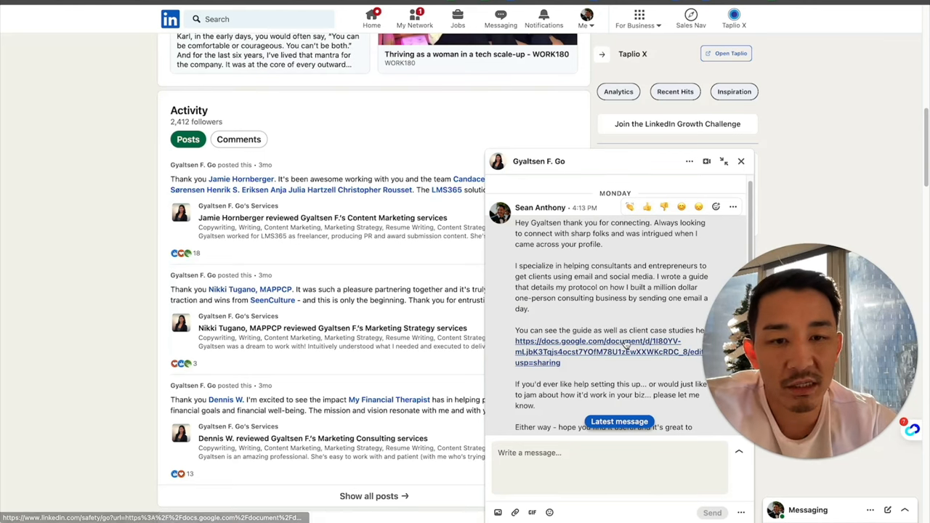
scroll("down", 3)
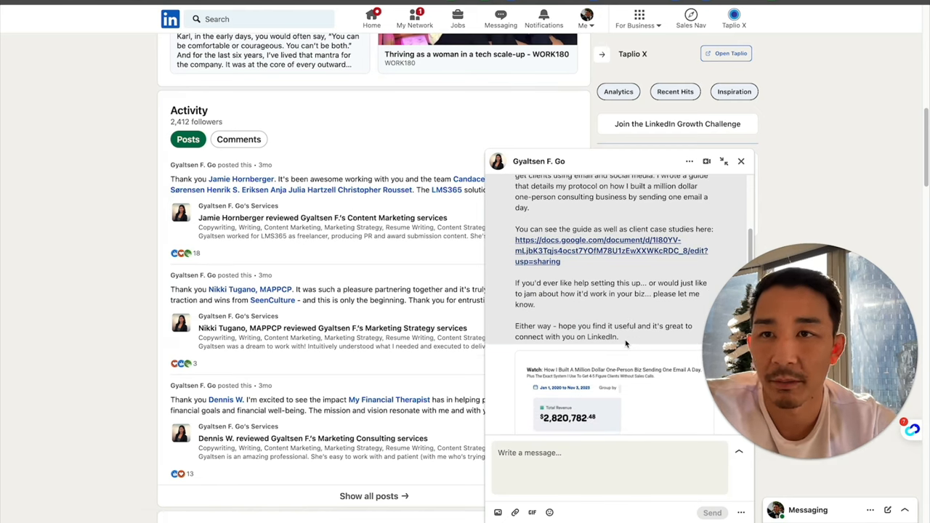
scroll("down", 3)
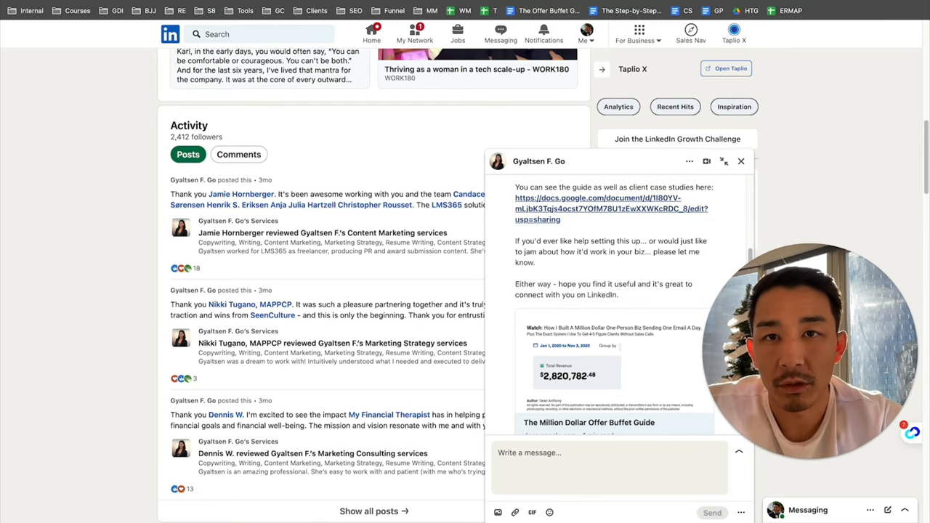
- Return to the Offer Buffet Guide document and skim up through the Ads and Outreach sections
left_click(610, 203)
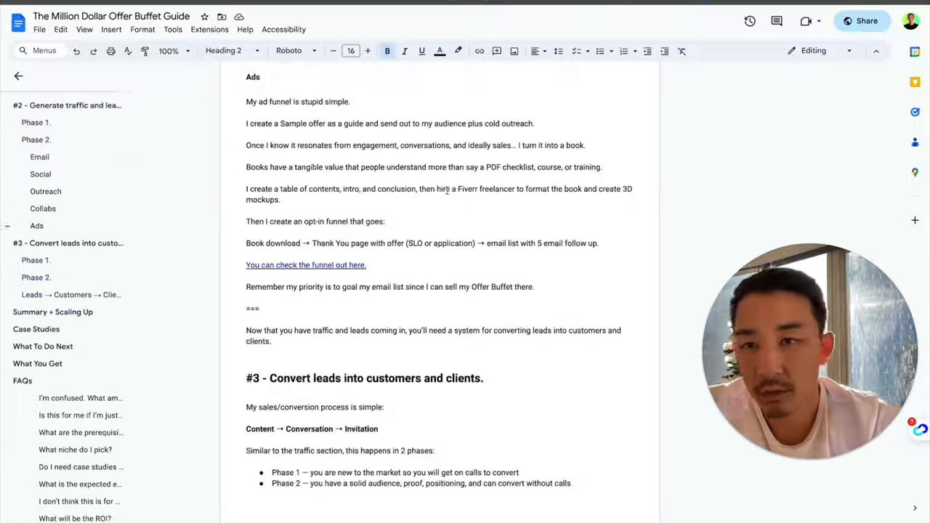
scroll("up", 3)
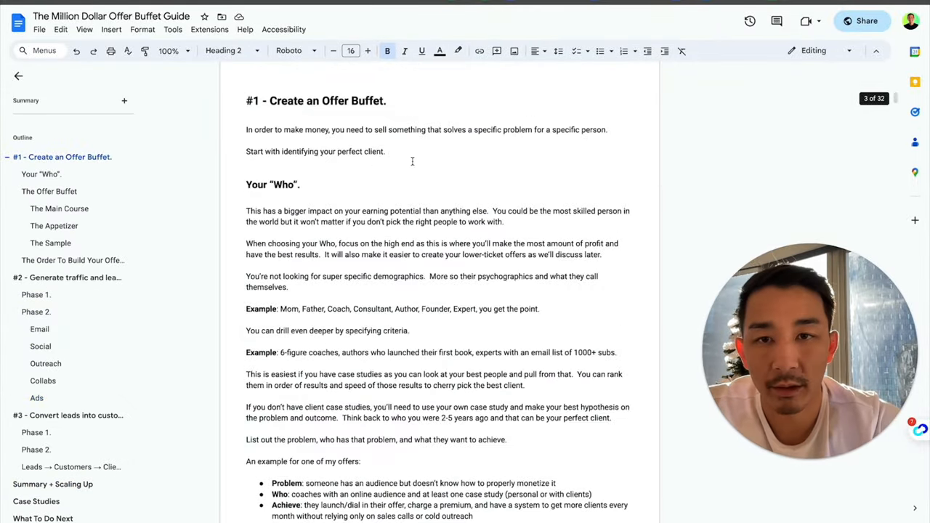
scroll("up", 3)
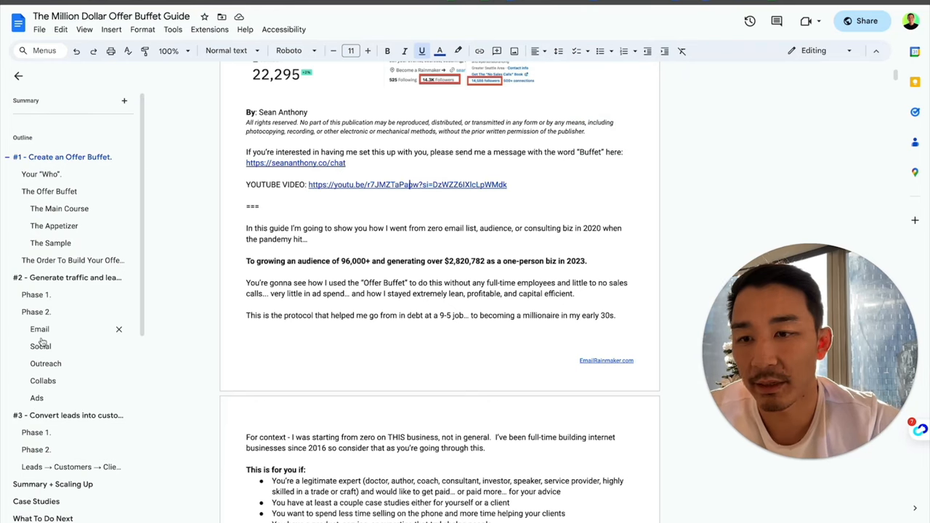
scroll("down", 3)
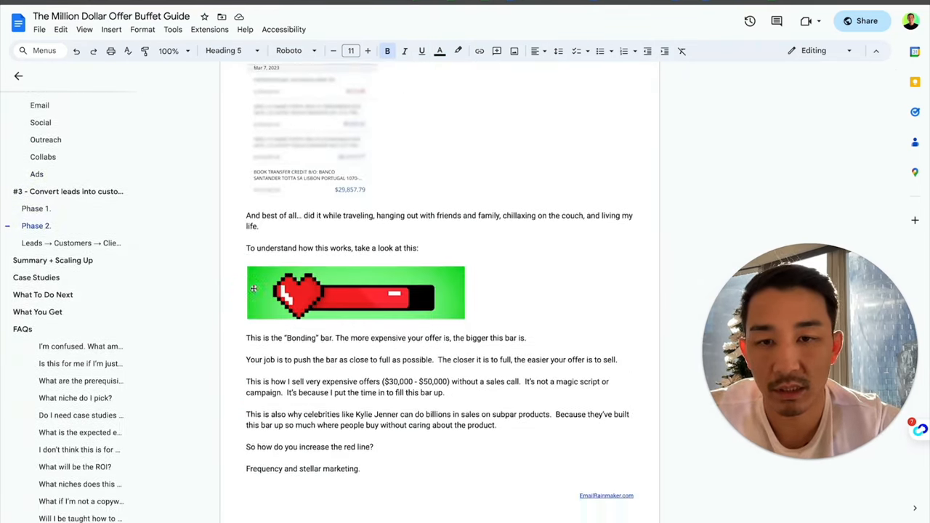
scroll("up", 3)
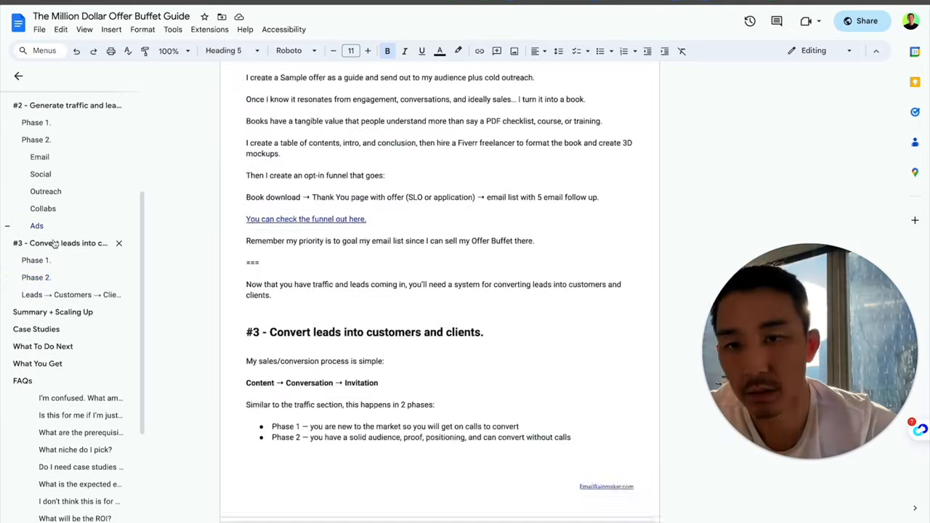
- Skim up to the Outreach benchmark of 3-5 booked calls per 100 people contacted
scroll("up", 3)
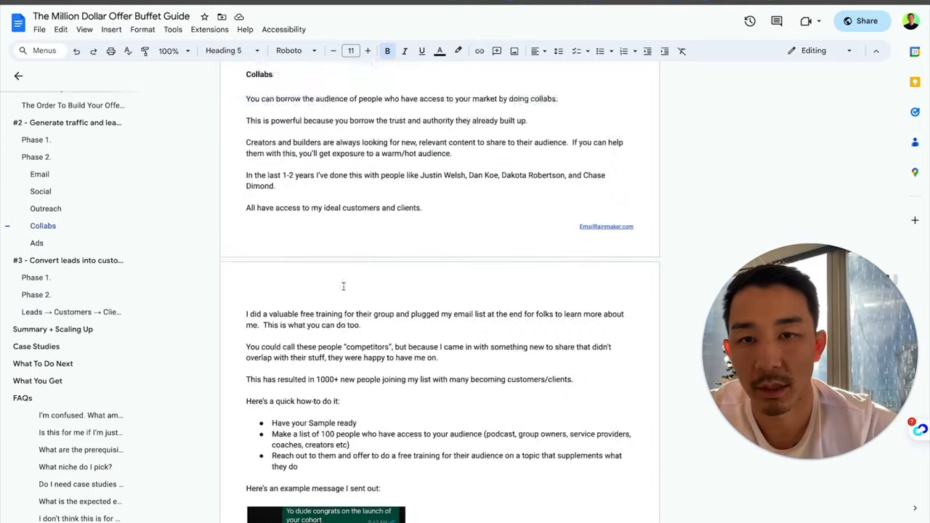
scroll("up", 3)
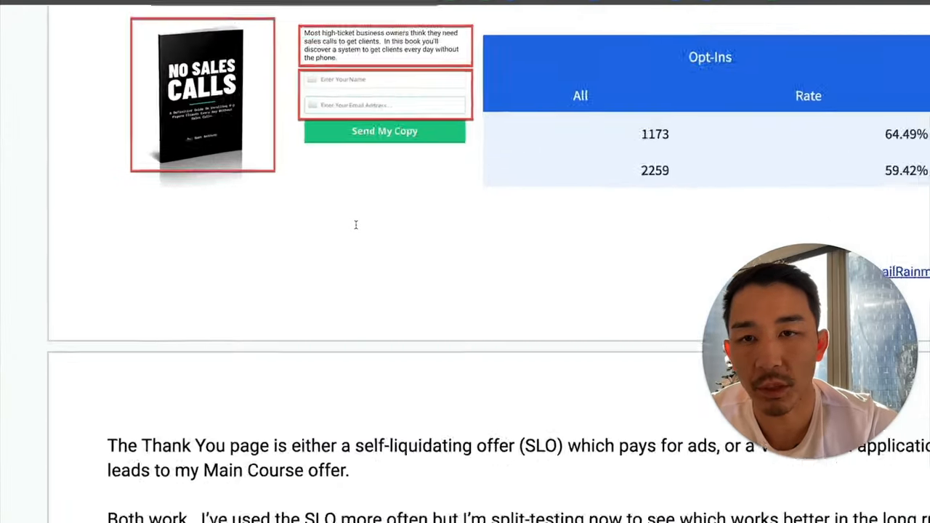
scroll("up", 3)
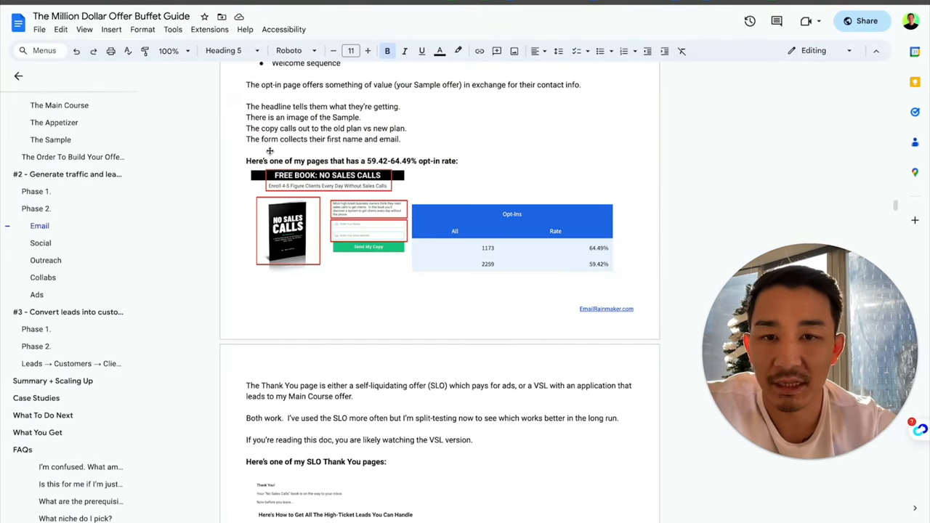
scroll("up", 3)
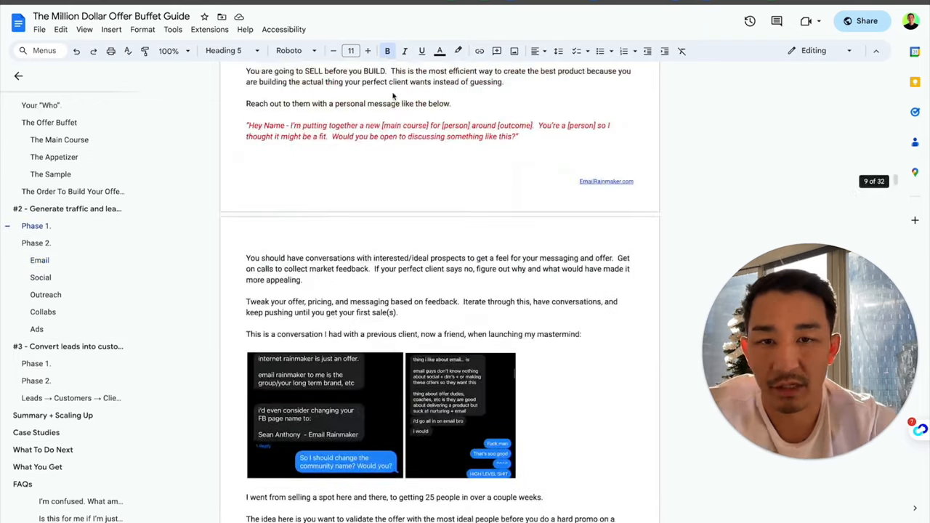
scroll("down", 3)
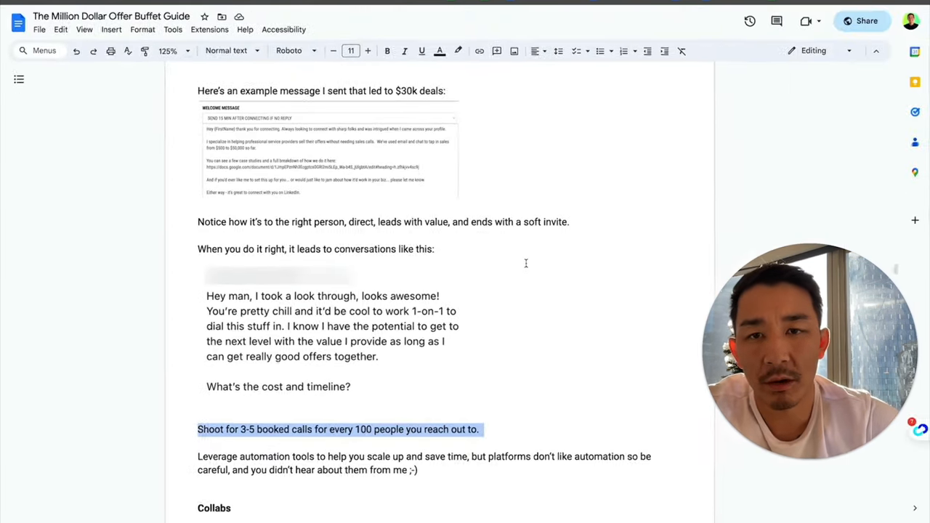
- Scroll up past the Outreach heading into the Social section's daily-publishing advice
scroll("up", 3)
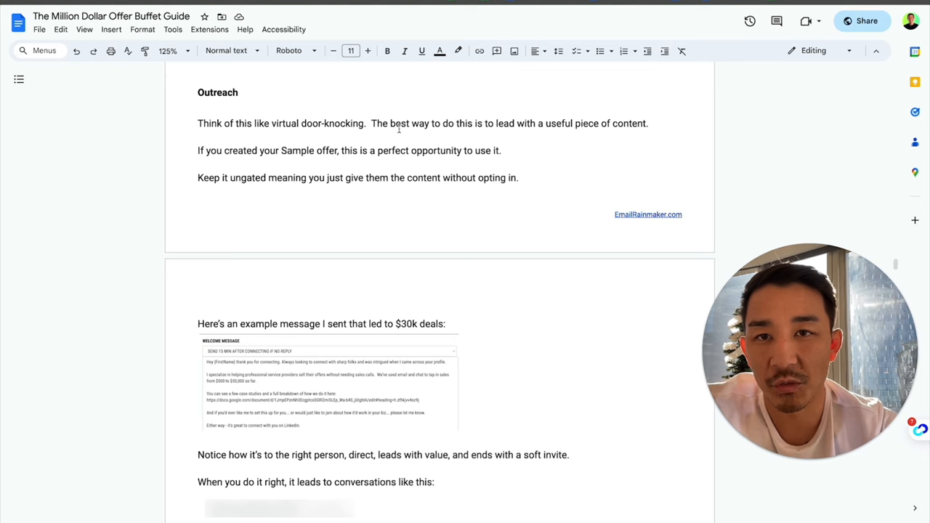
mouse_move(414, 107)
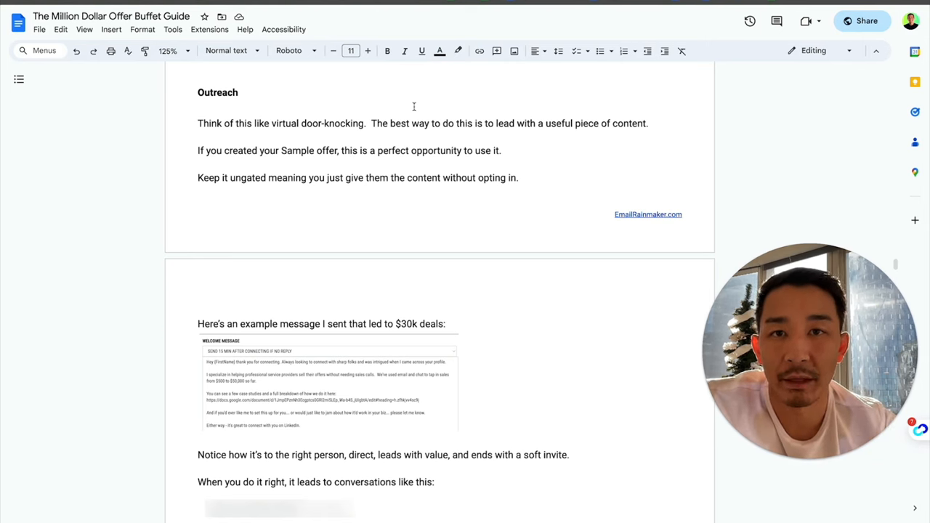
scroll("up", 3)
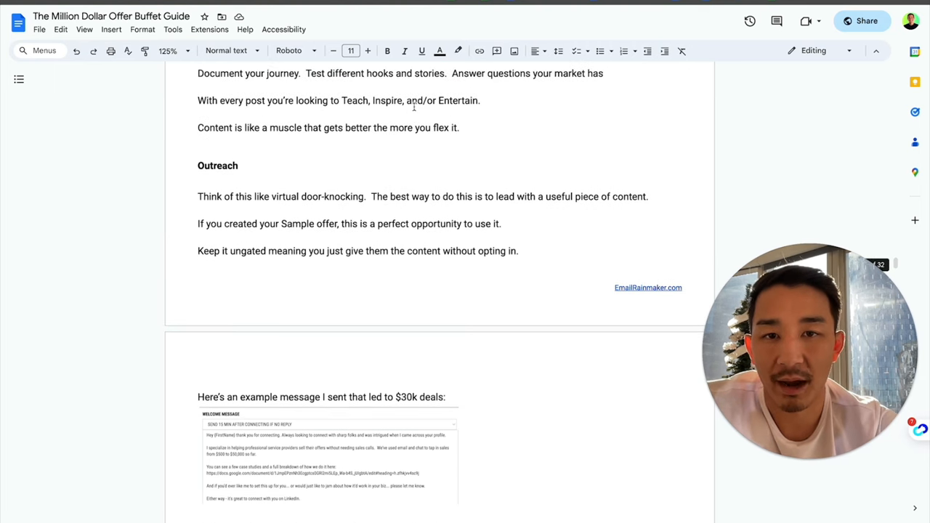
scroll("up", 3)
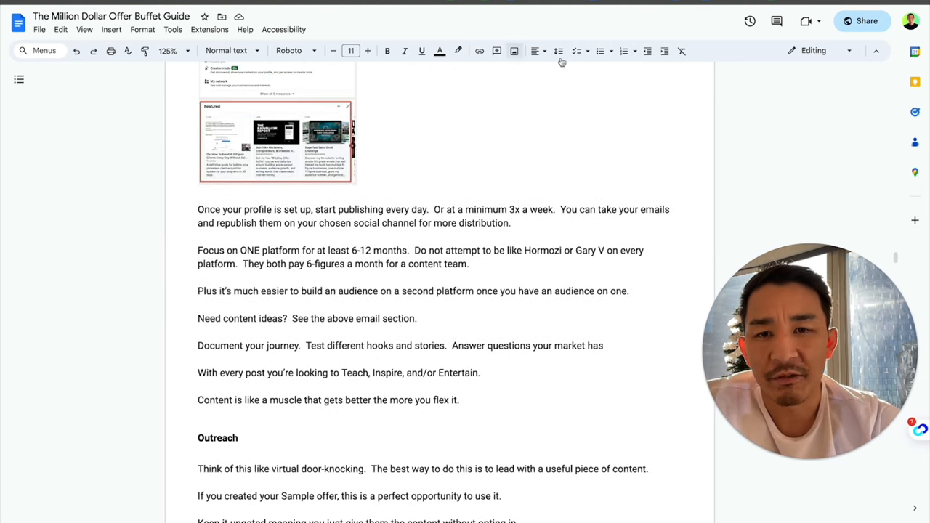